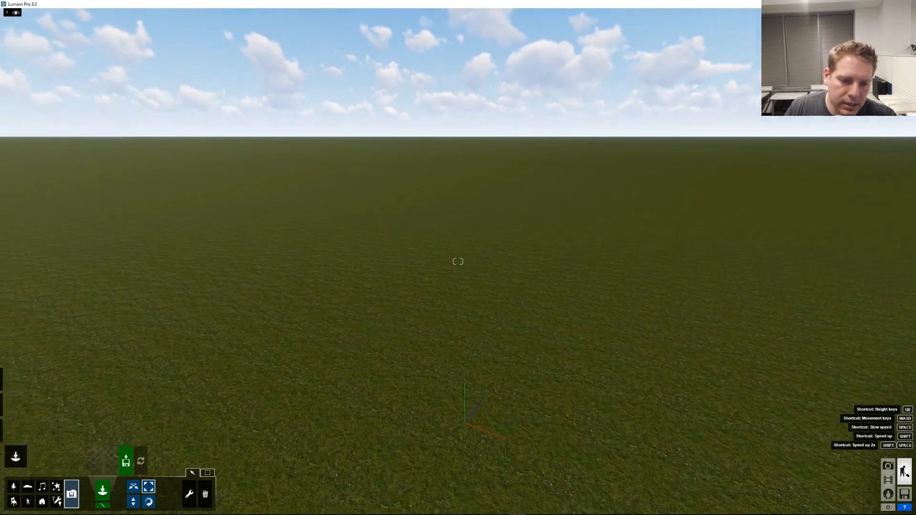
- Switch to the Landscape editing category to reach the OpenStreetMap tools
click(16, 377)
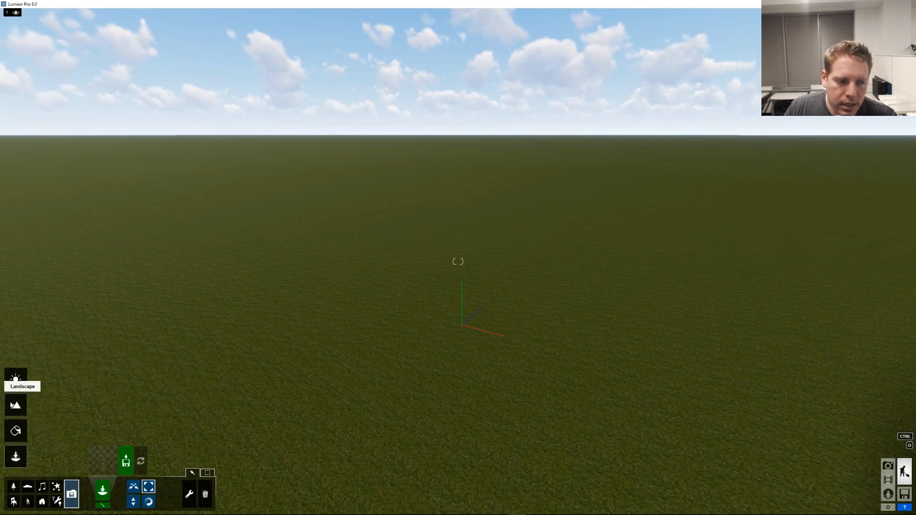
click(15, 404)
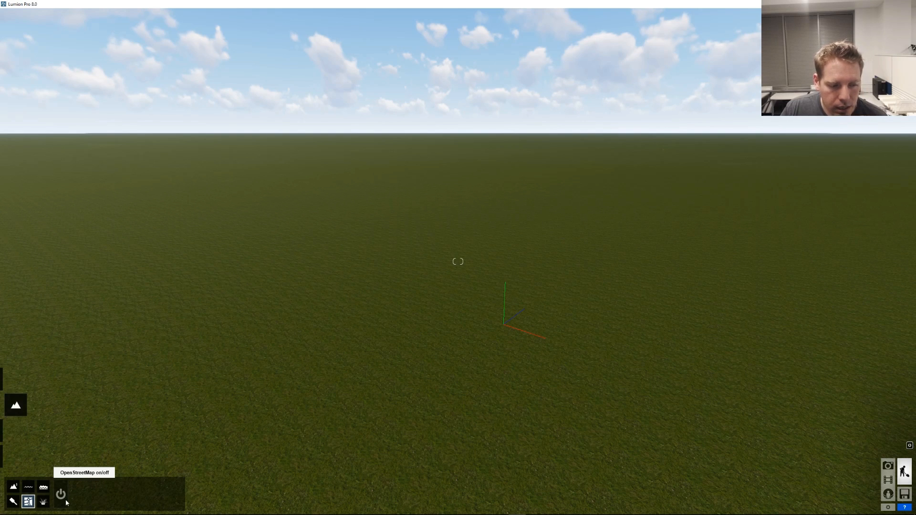
- Switch on OpenStreetMap for the landscape so the location readout appears
click(60, 494)
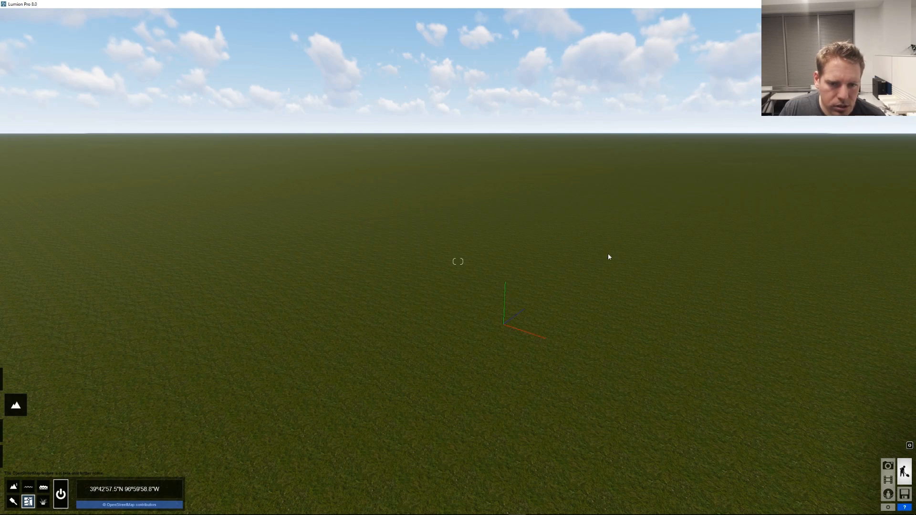
mouse_move(419, 227)
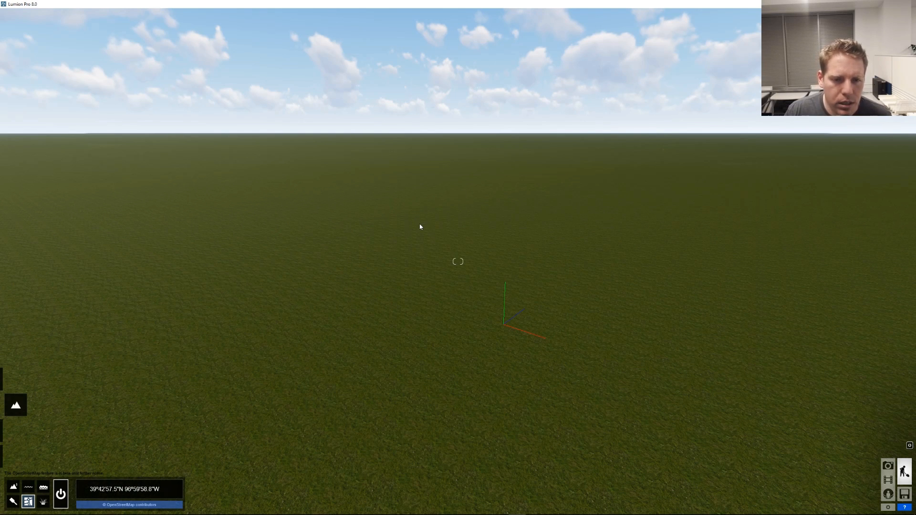
mouse_move(620, 253)
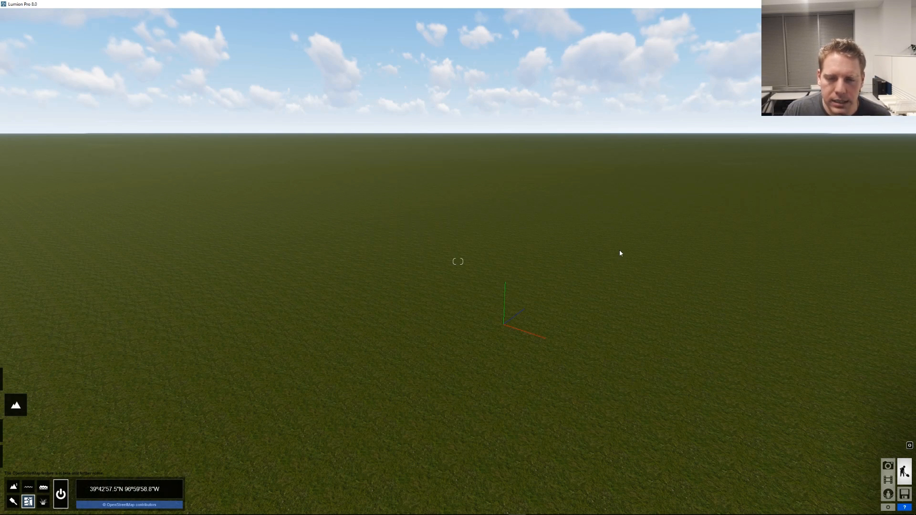
mouse_move(547, 272)
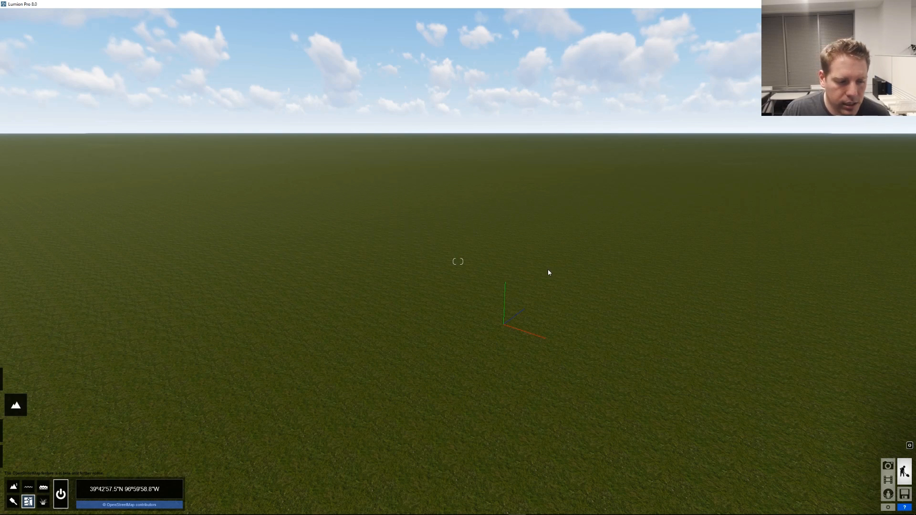
mouse_move(286, 444)
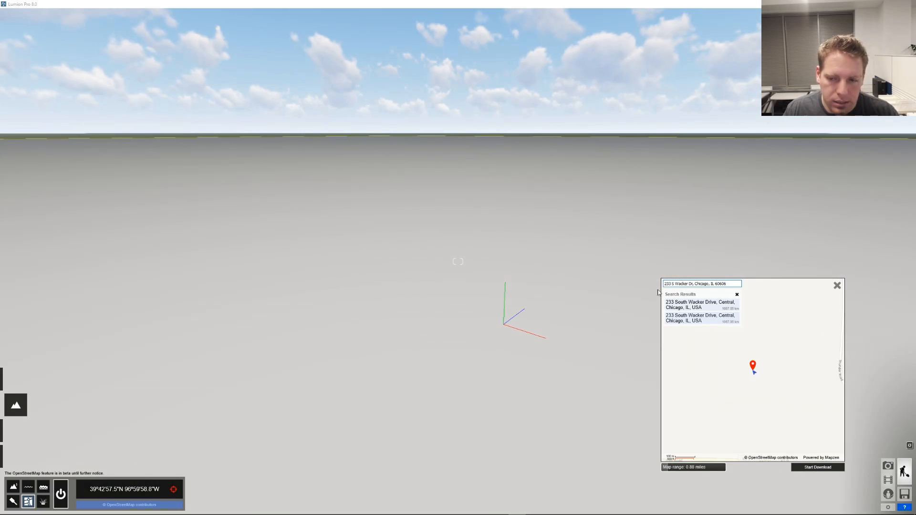
- Bring up the Google search showing Willis Tower's address, 233 S Wacker Dr, Chicago
click(837, 285)
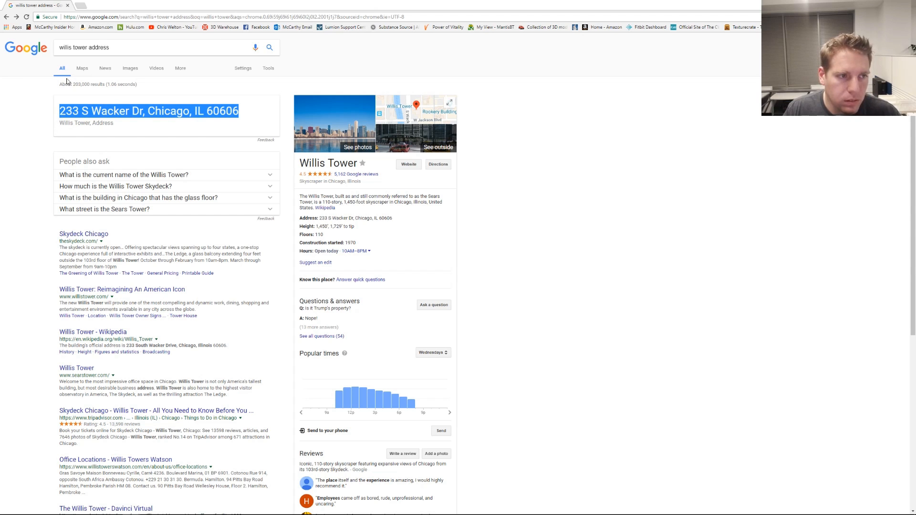
- Browse Google image results of the Willis Tower, then return to the Lumion scene
click(129, 67)
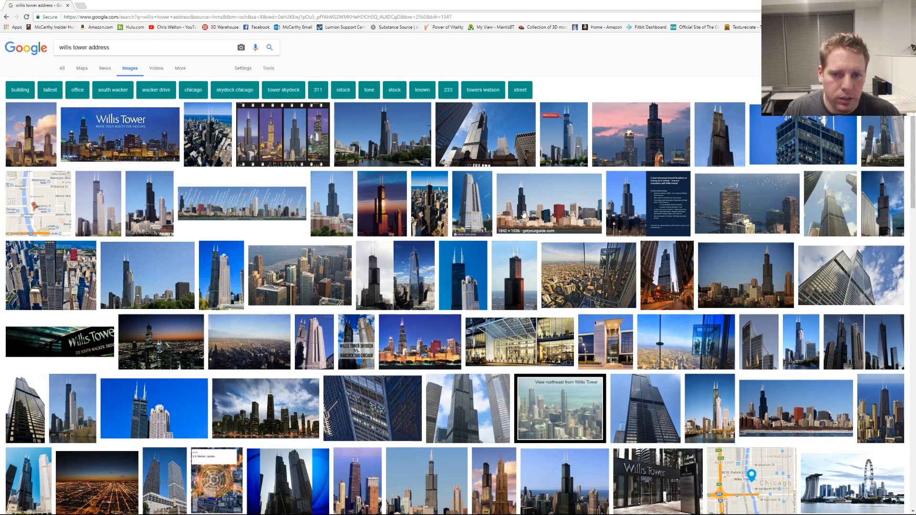
click(548, 203)
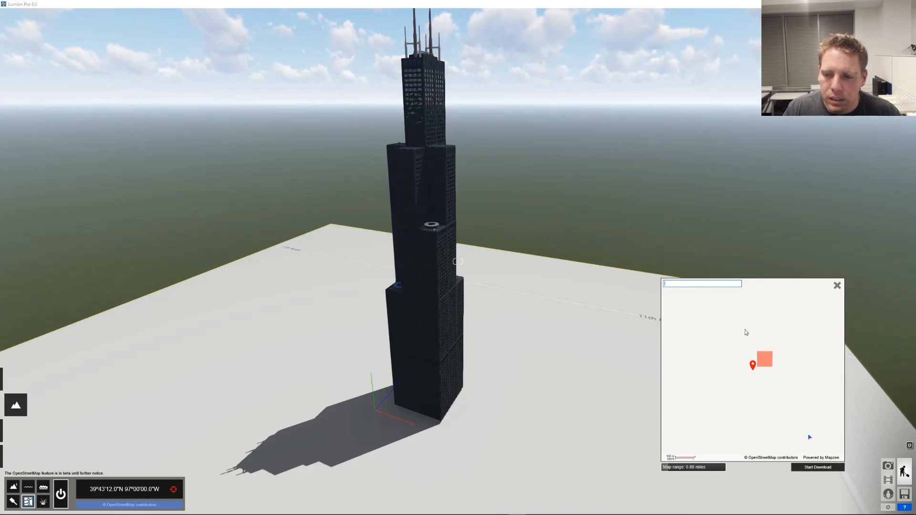
- Search the OpenStreetMap panel for '233 S Wacker Dr, Chicago, IL 60606'
text(233 S Wacker Dr, Chicago, IL 60606)
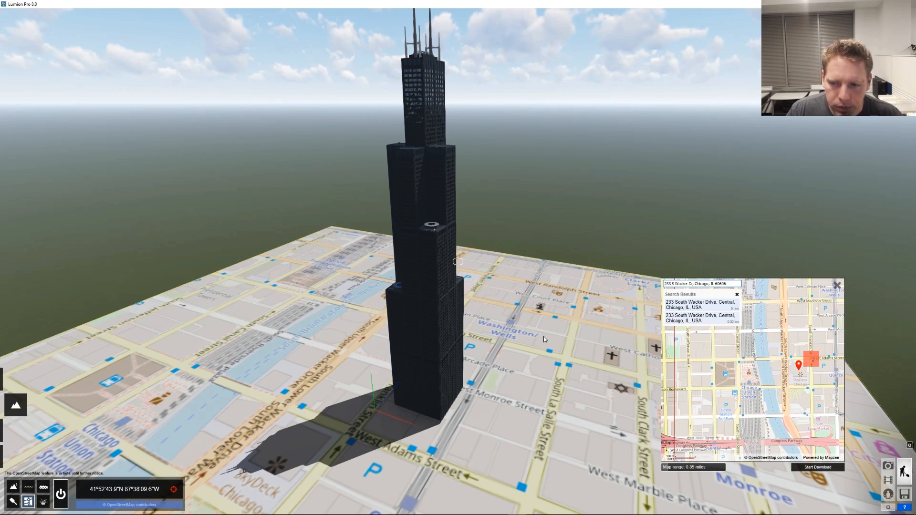
mouse_move(799, 366)
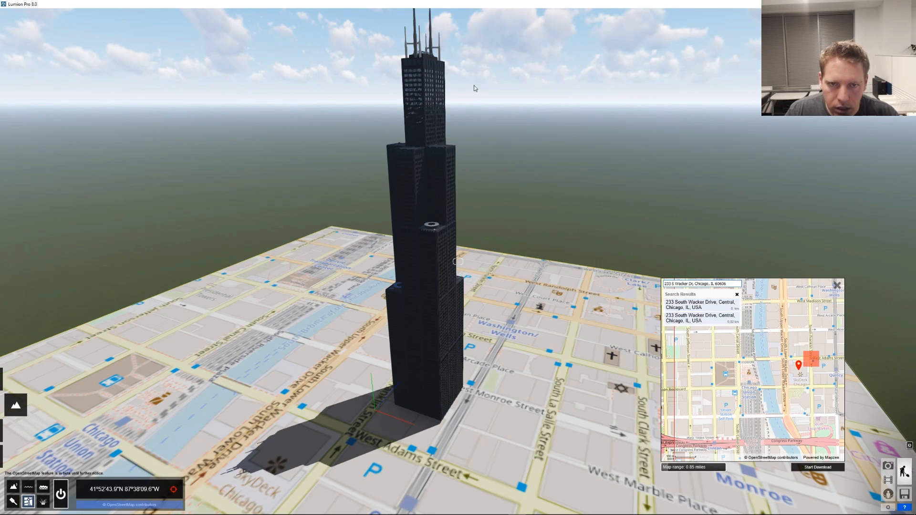
mouse_move(431, 71)
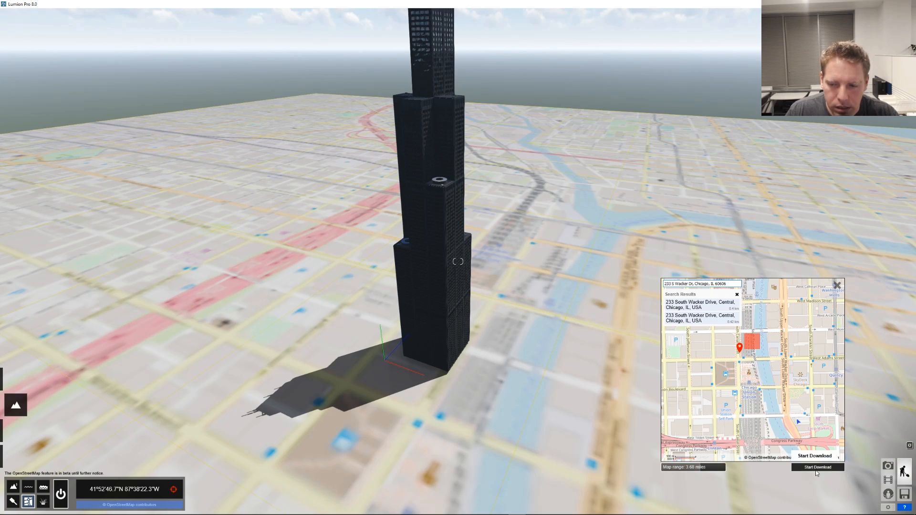
click(818, 467)
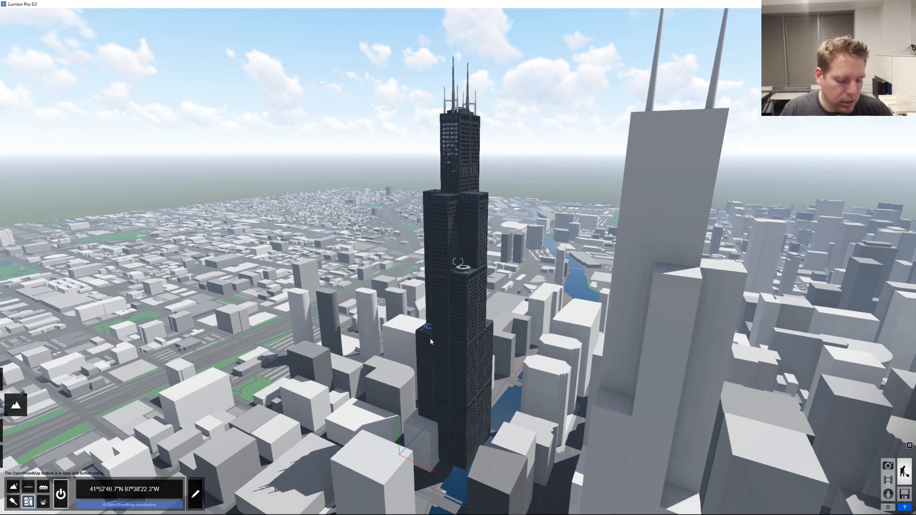
mouse_move(272, 323)
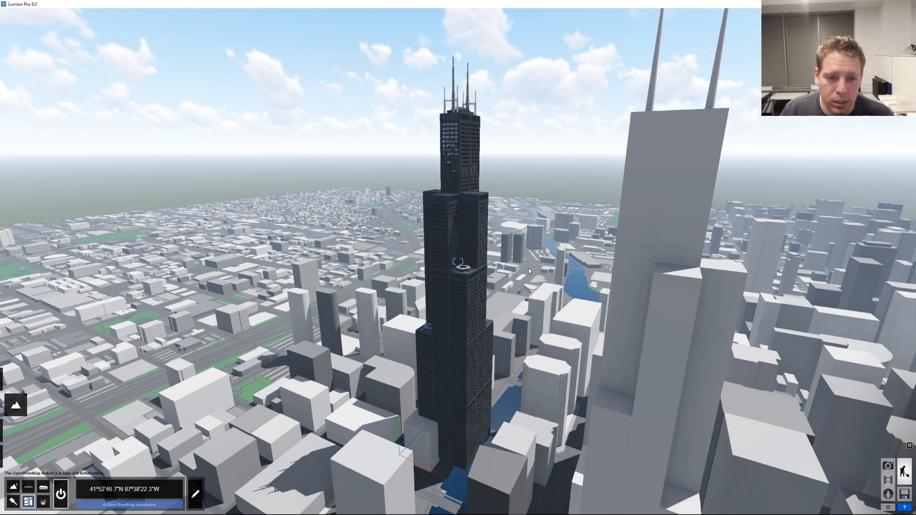
mouse_move(378, 275)
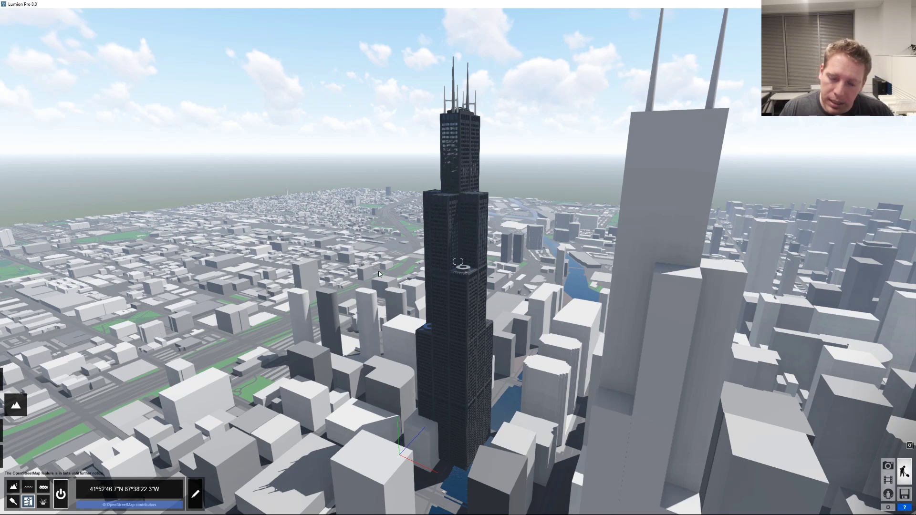
mouse_move(442, 249)
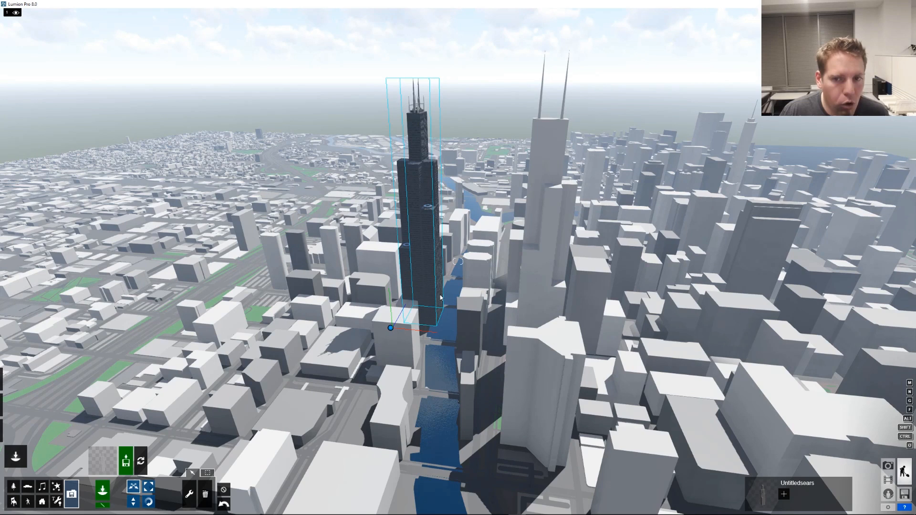
mouse_move(80, 438)
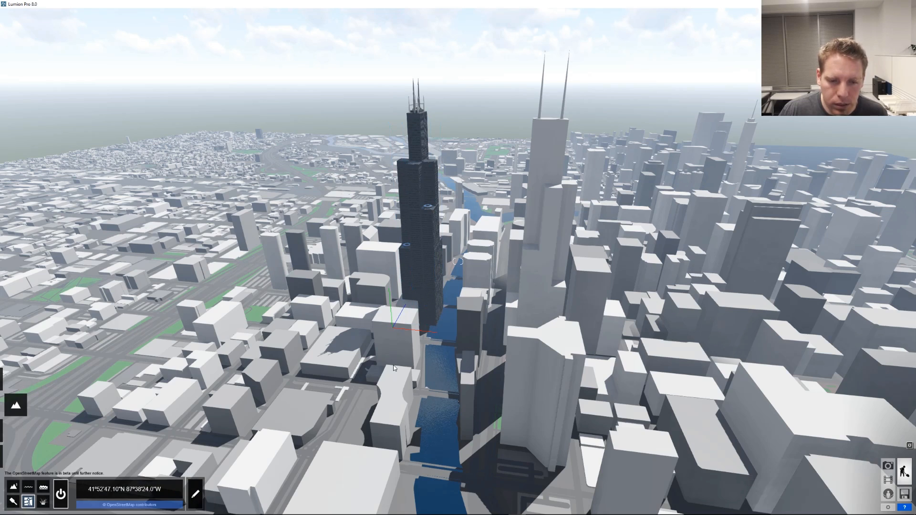
mouse_move(409, 316)
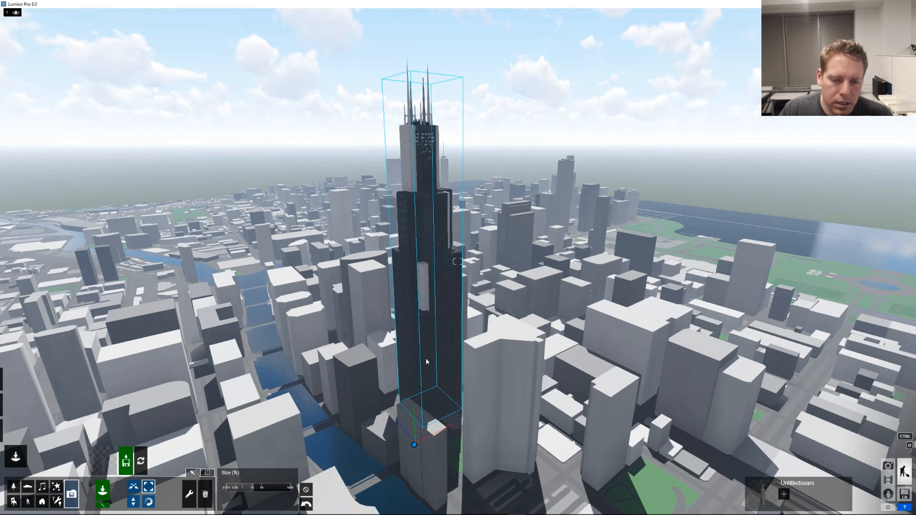
mouse_move(438, 239)
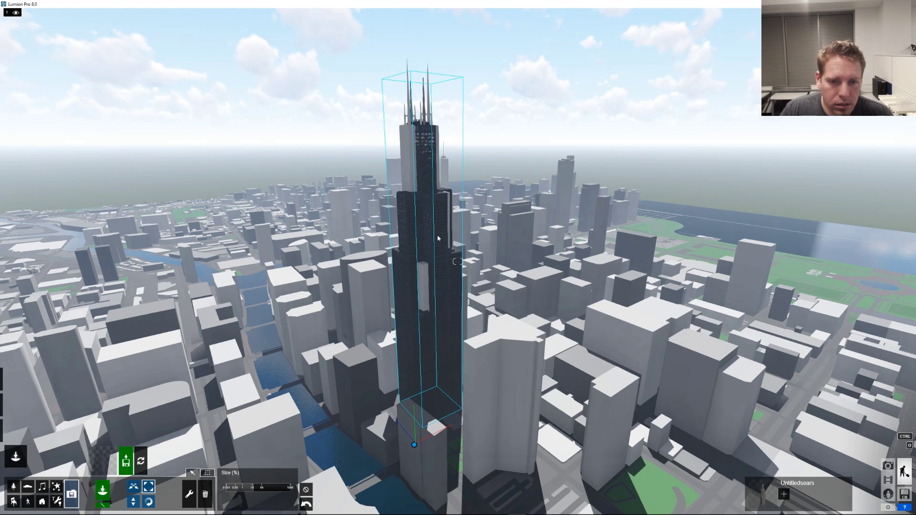
mouse_move(439, 228)
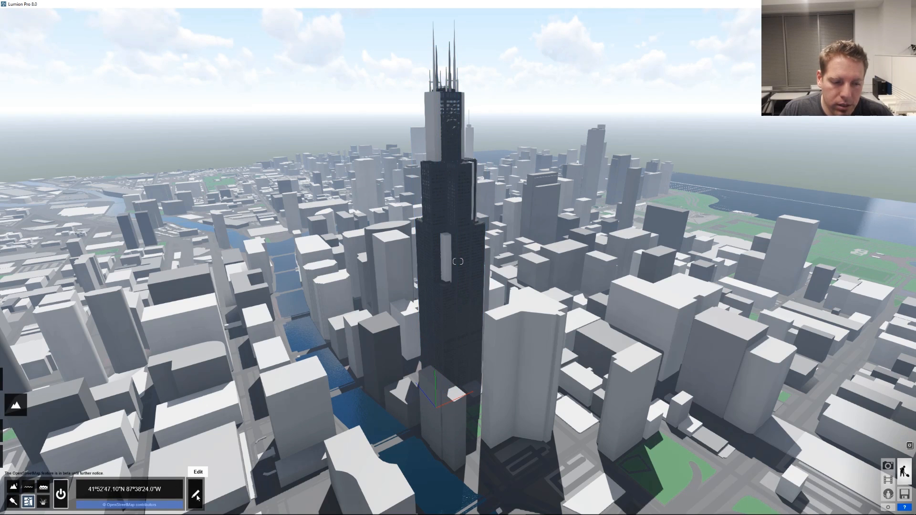
- Enter OSM edit mode and hide the gray duplicate tower behind the detailed model
click(197, 495)
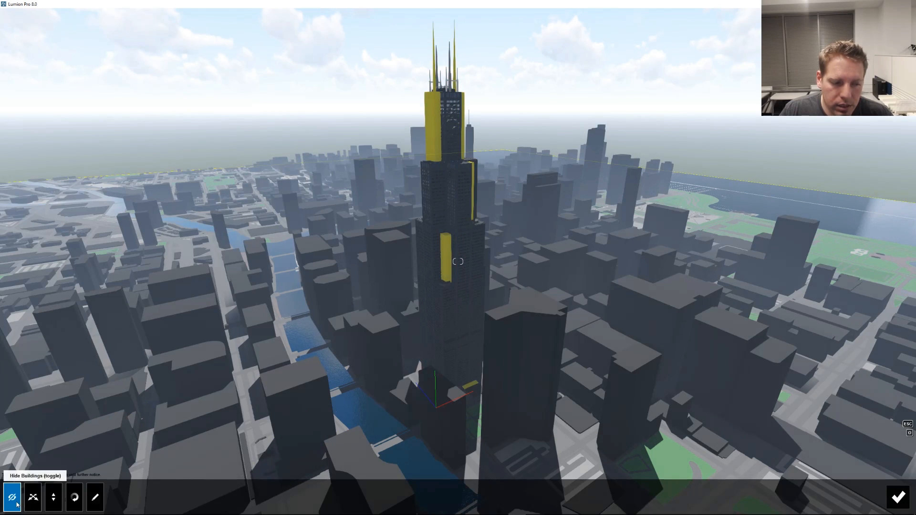
mouse_move(94, 497)
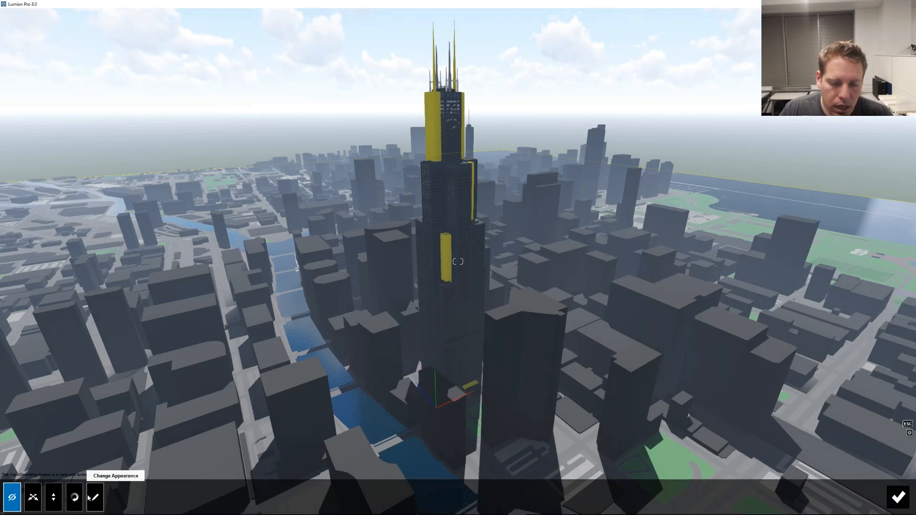
click(32, 498)
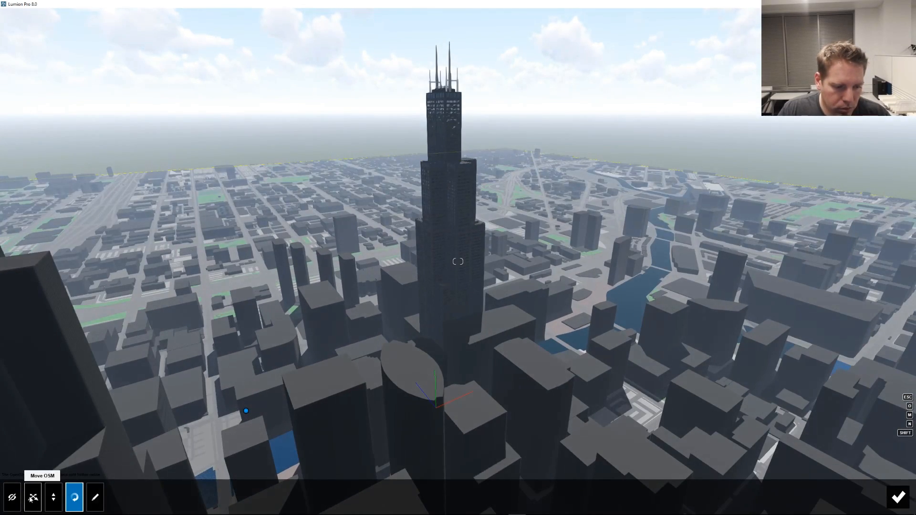
click(32, 497)
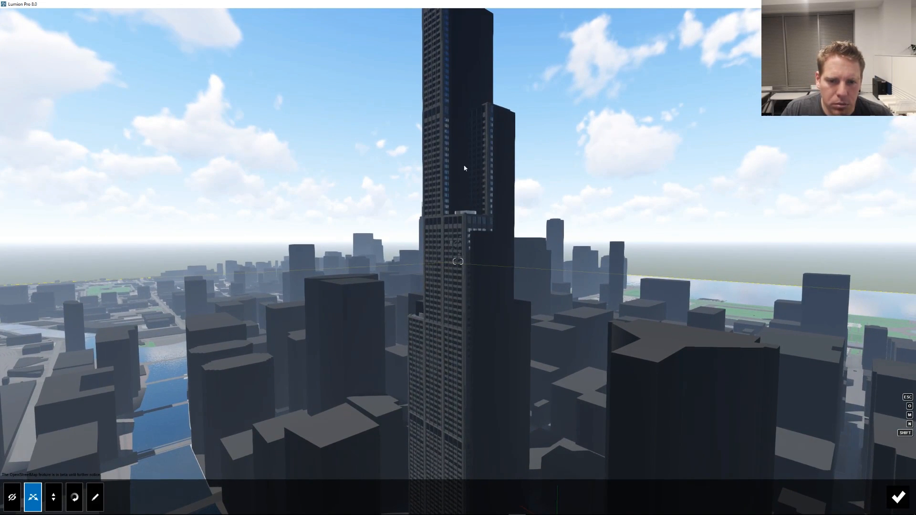
click(95, 497)
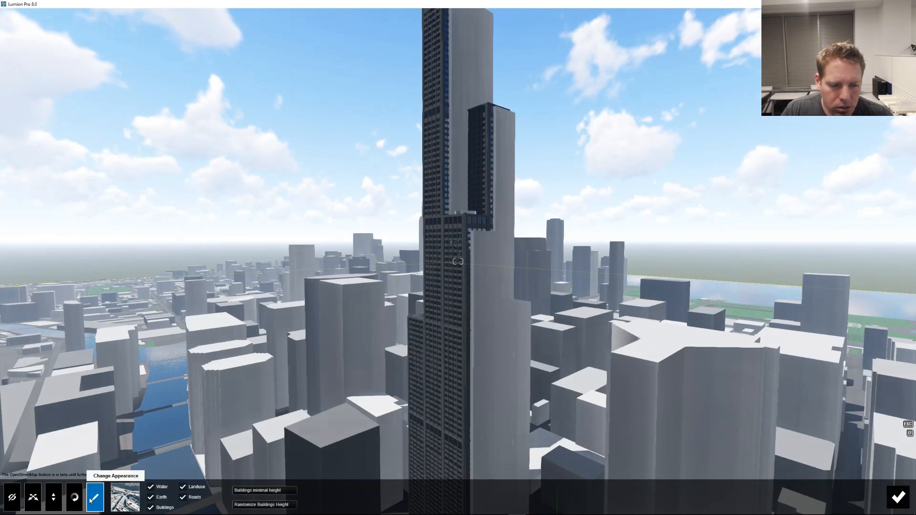
- Try a dark OSM map style, settle on the light gray style, and close the style choices
click(124, 498)
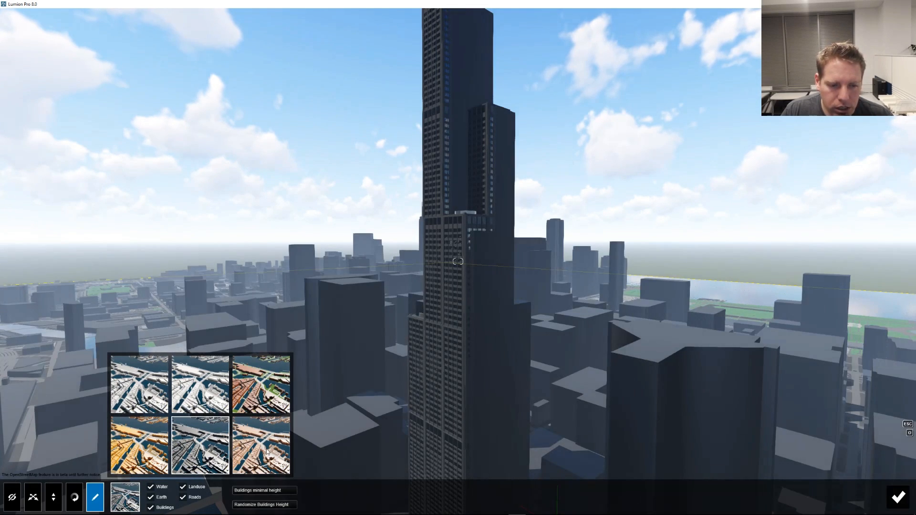
click(262, 384)
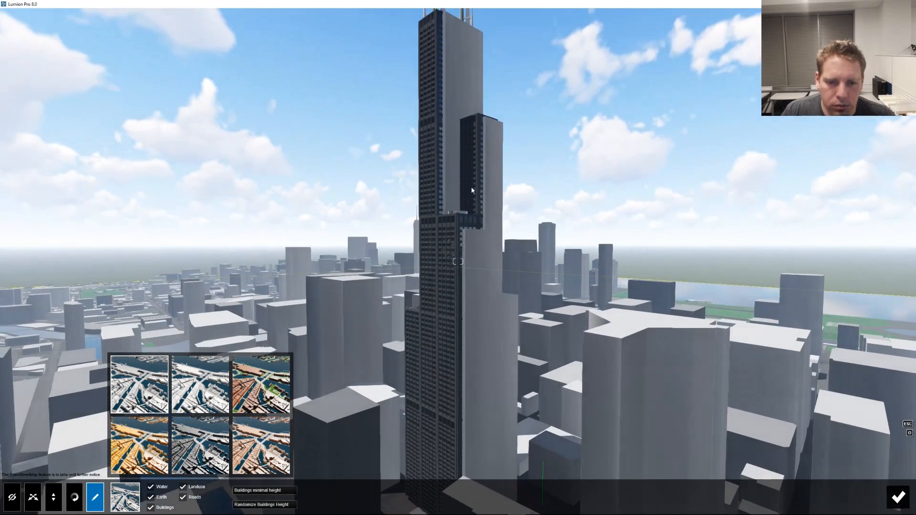
click(32, 497)
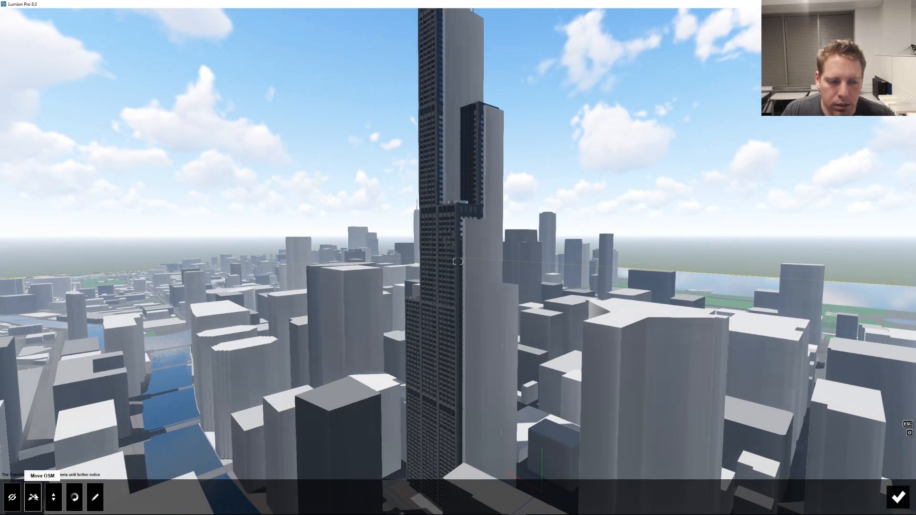
- Confirm the OSM city edits with the OK checkmark and leave edit mode
click(33, 497)
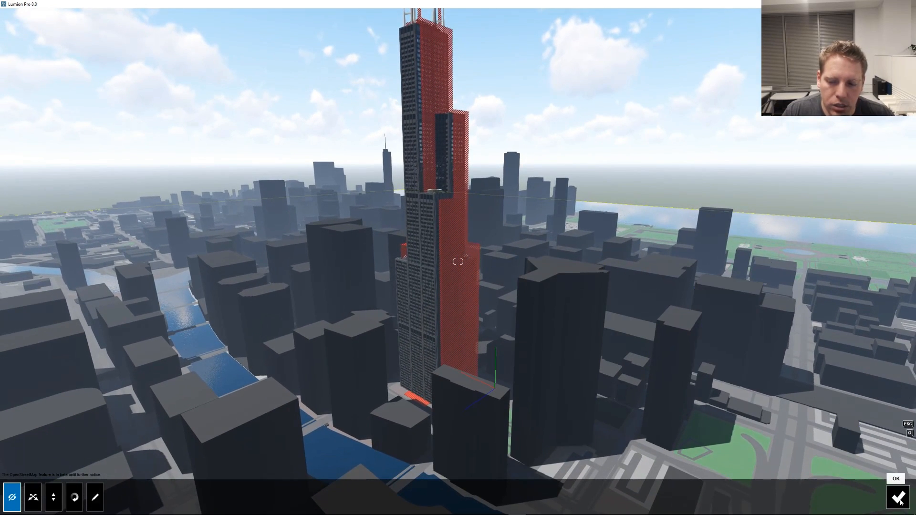
click(899, 497)
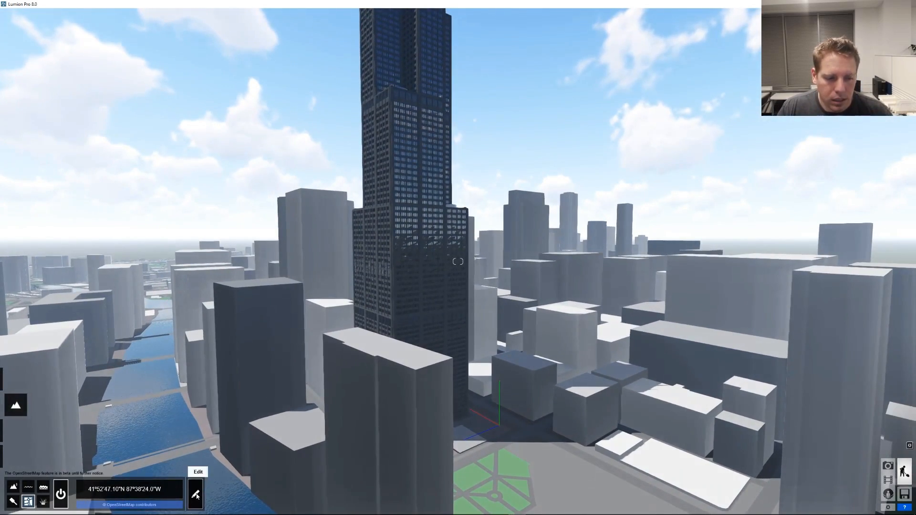
- Re-enter OSM edit mode, revealing the hidden duplicate tower marker
click(197, 472)
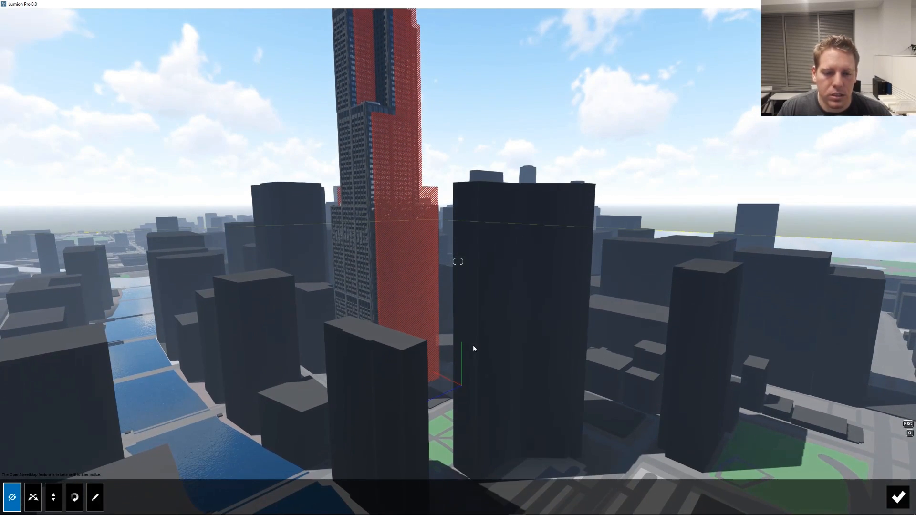
mouse_move(397, 312)
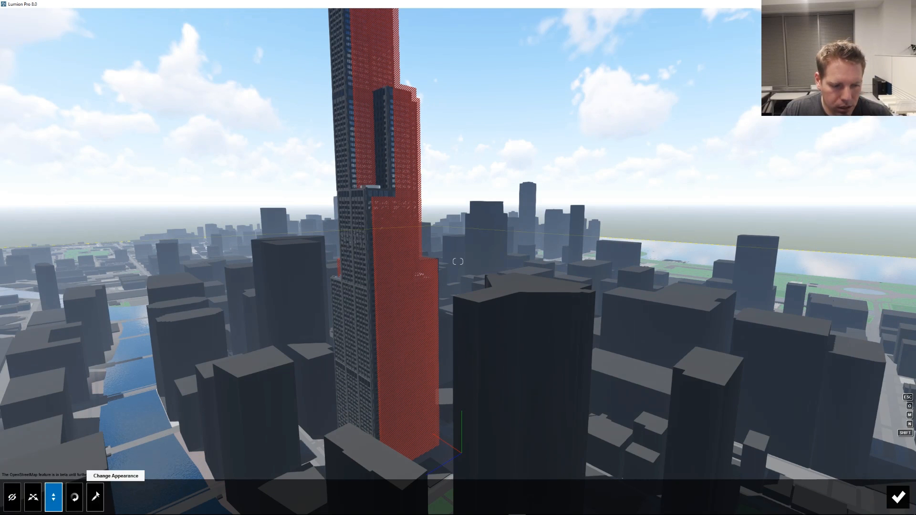
- Untick the Landuse layer in Change Appearance and confirm to exit OSM editing
click(95, 497)
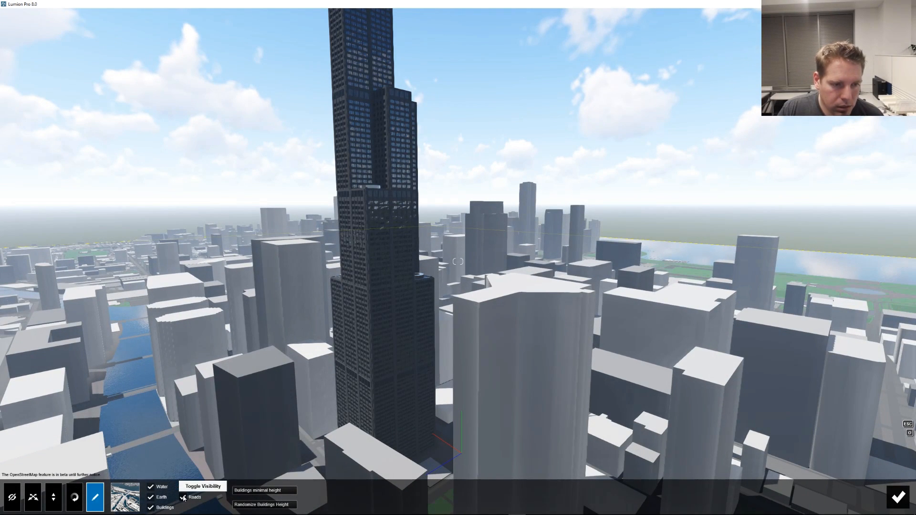
click(183, 487)
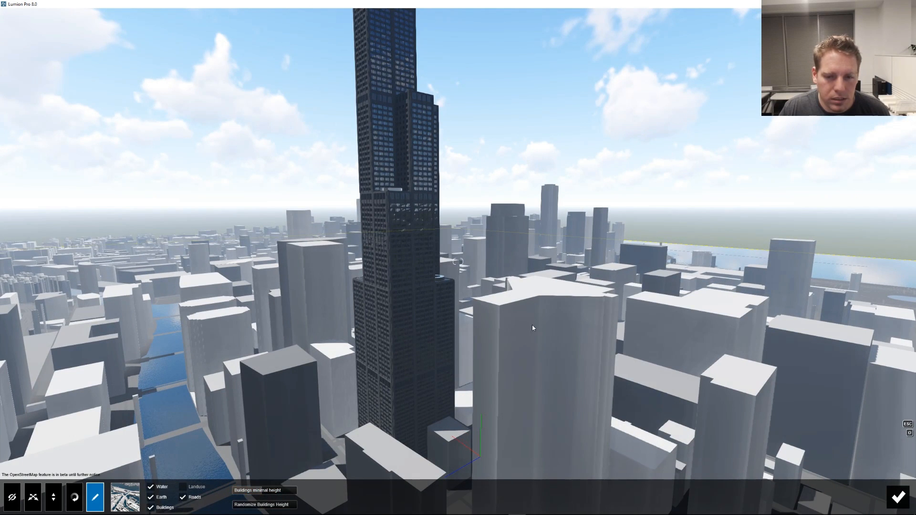
click(265, 490)
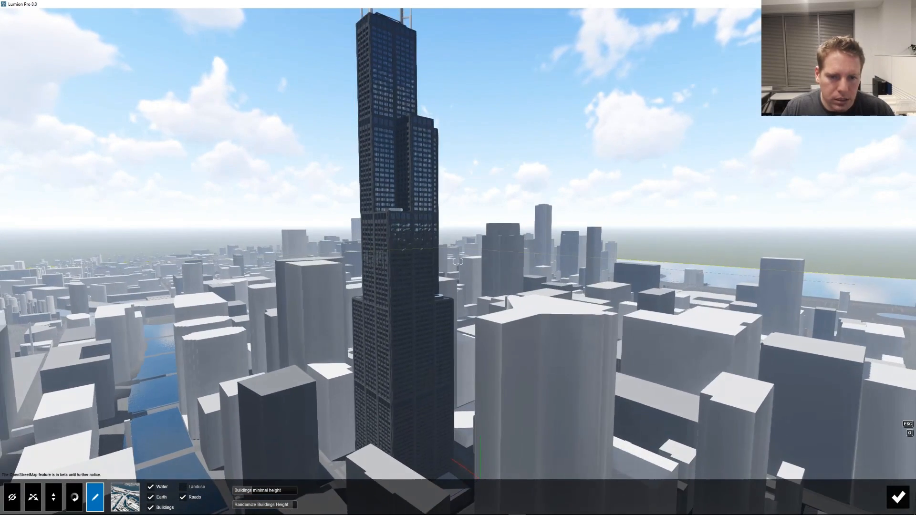
click(262, 503)
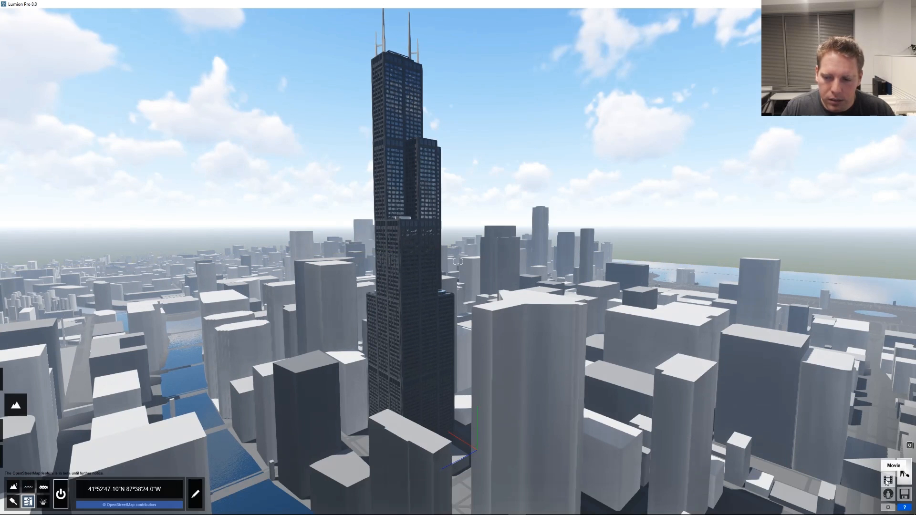
- Record the first Flythrough clip from camera keyframes around the Willis Tower and accept the path
click(893, 466)
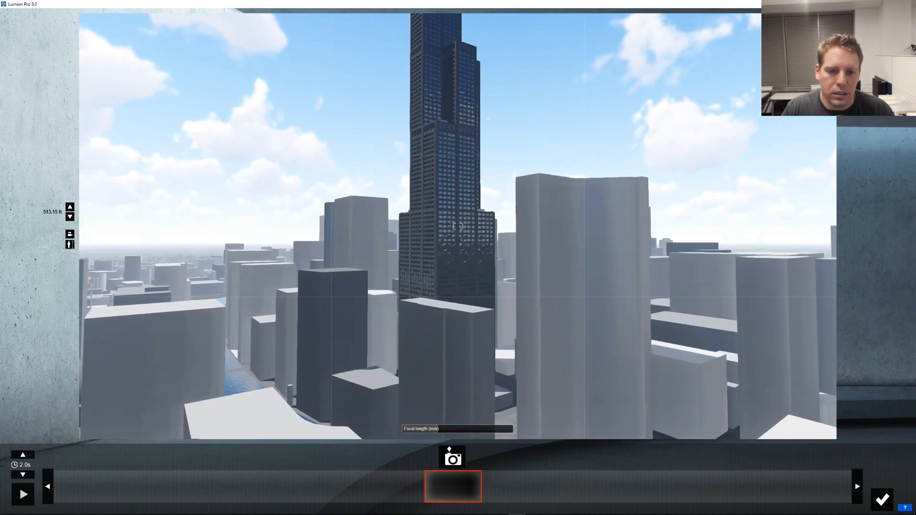
click(451, 456)
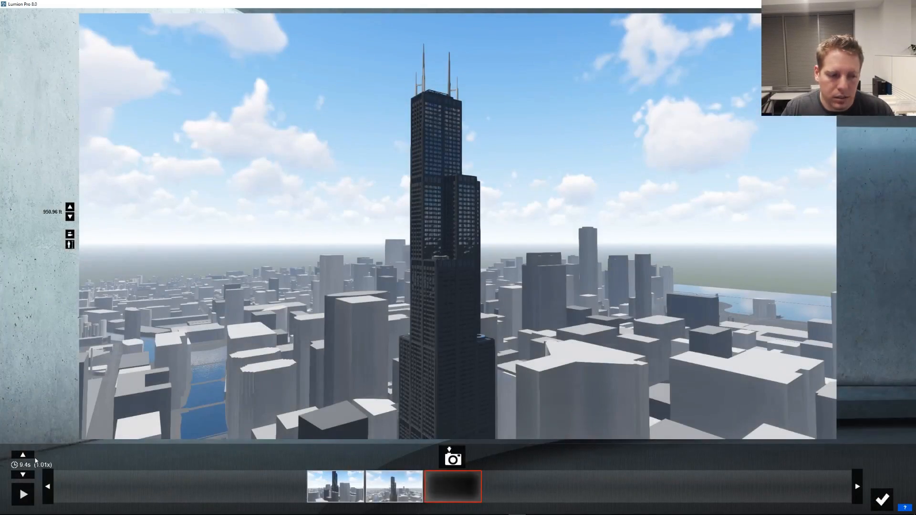
click(22, 455)
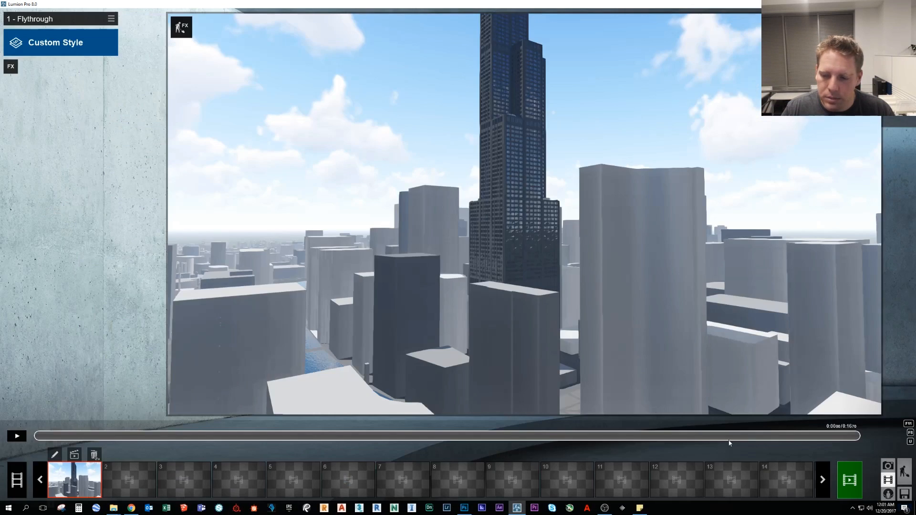
- Load a saved effects preset (tilt shift, sun study, depth of field, shadow, reflection) into the clip and preview it
click(111, 19)
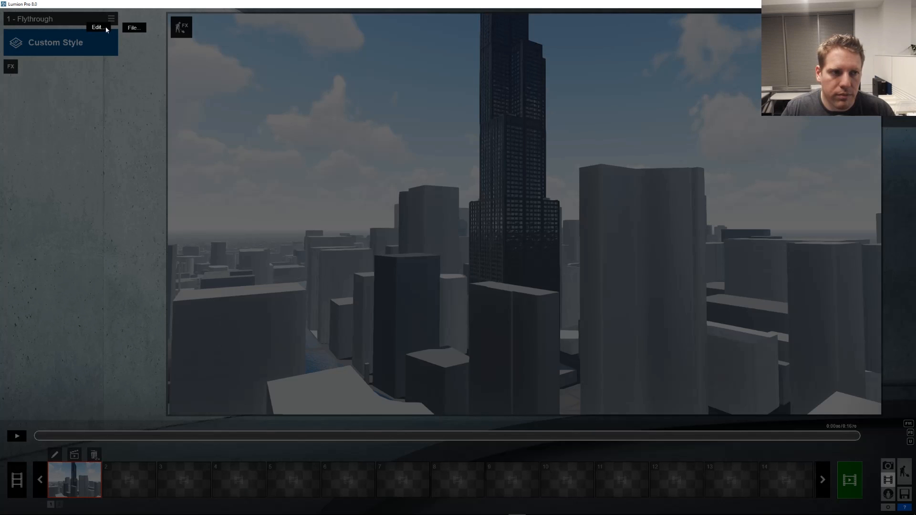
click(134, 28)
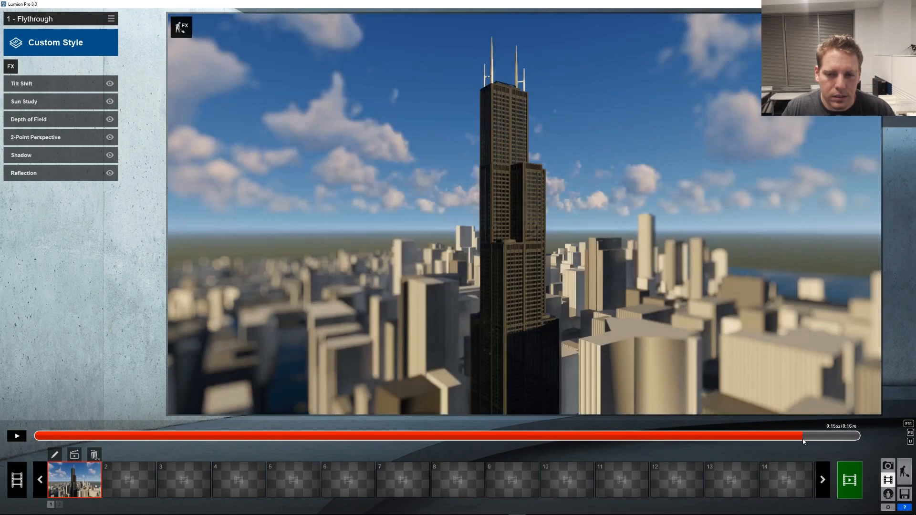
click(158, 436)
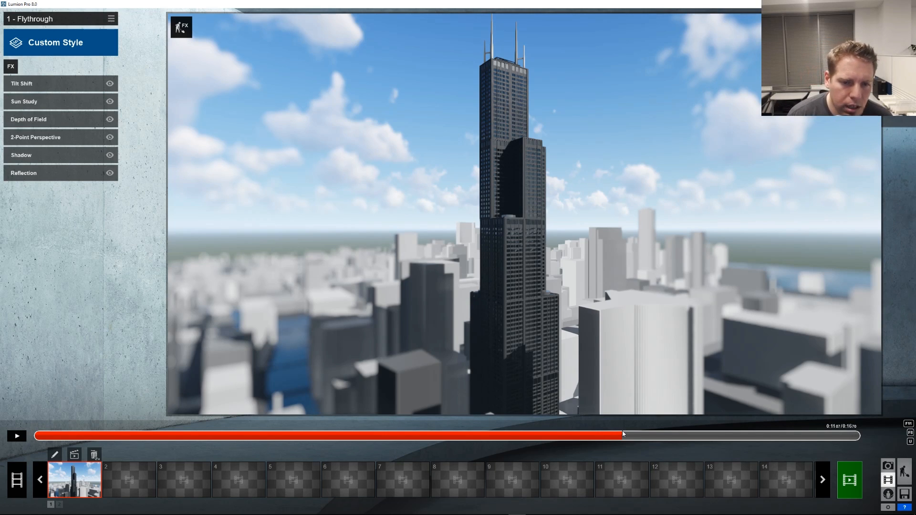
mouse_move(604, 349)
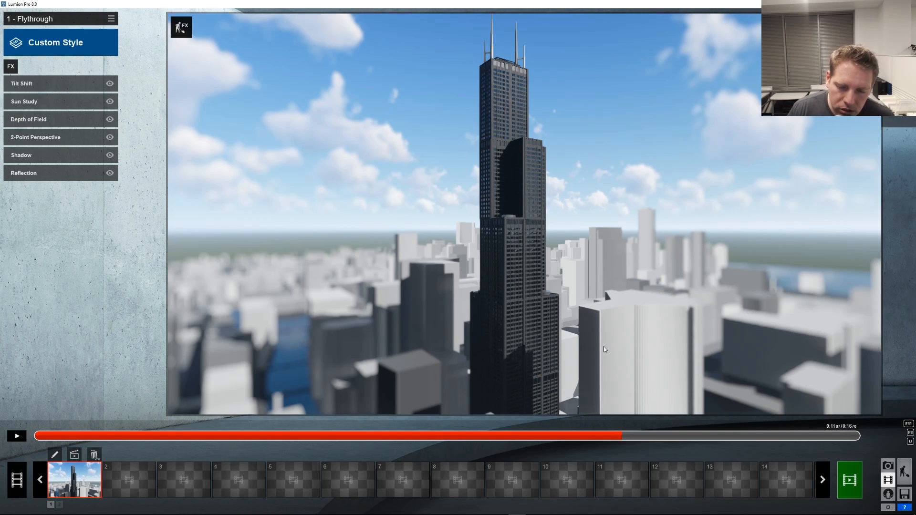
mouse_move(712, 444)
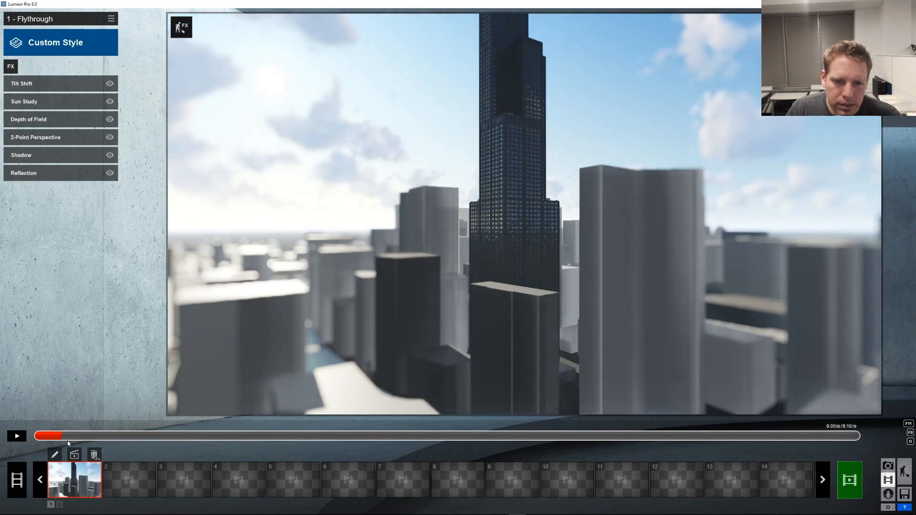
- Return to the clip's start and adjust the Sun Study day setting for bright daylight
click(37, 435)
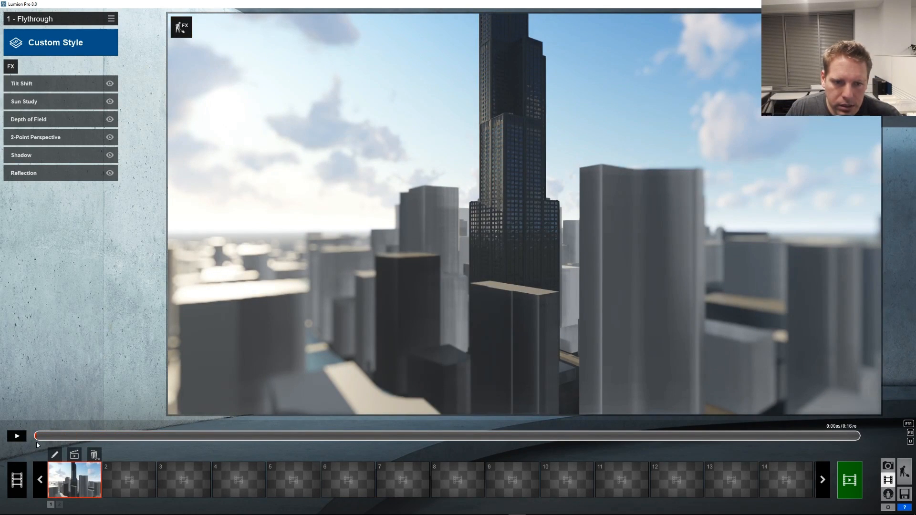
mouse_move(27, 109)
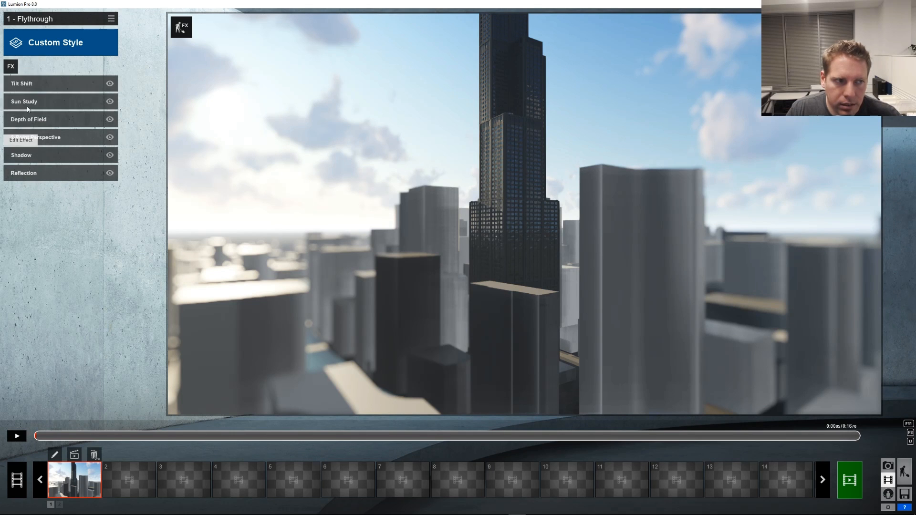
click(24, 101)
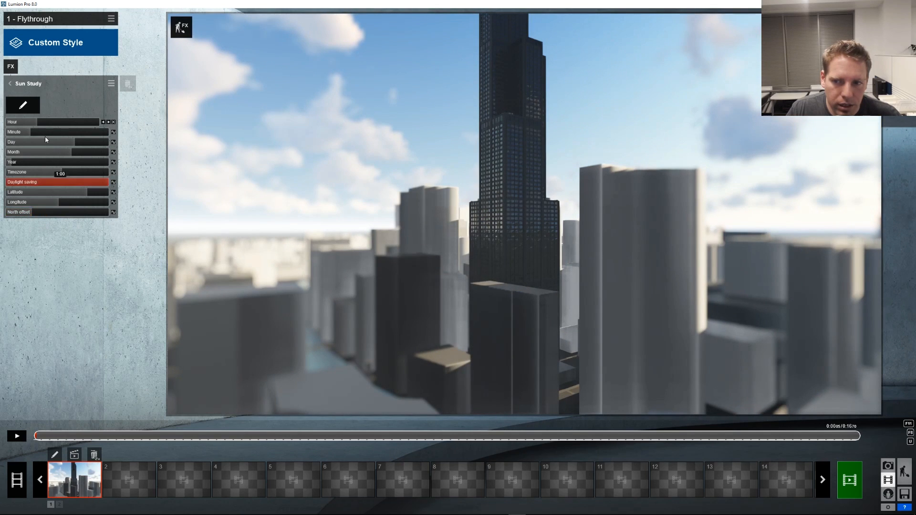
click(16, 436)
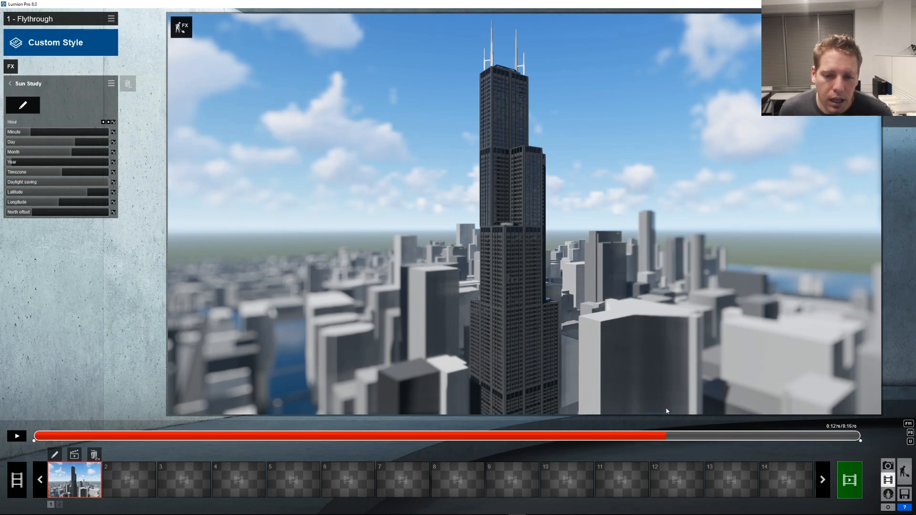
mouse_move(578, 393)
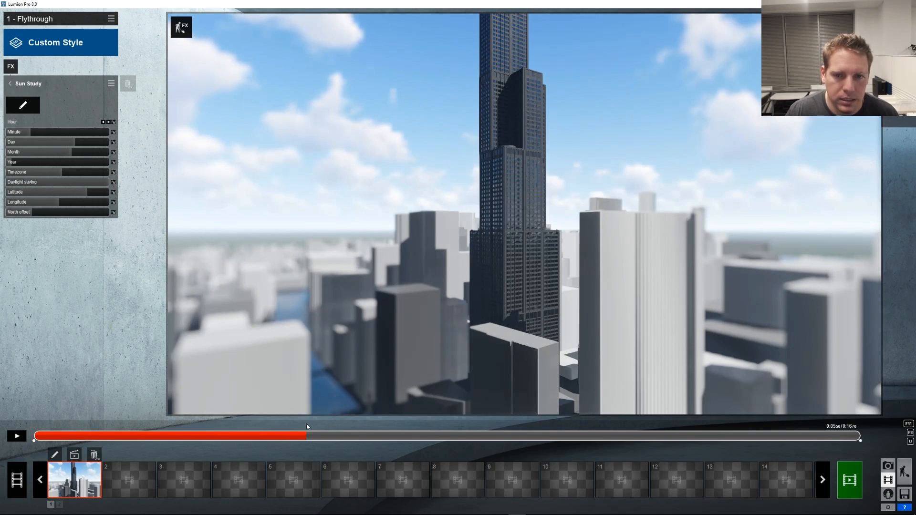
mouse_move(314, 439)
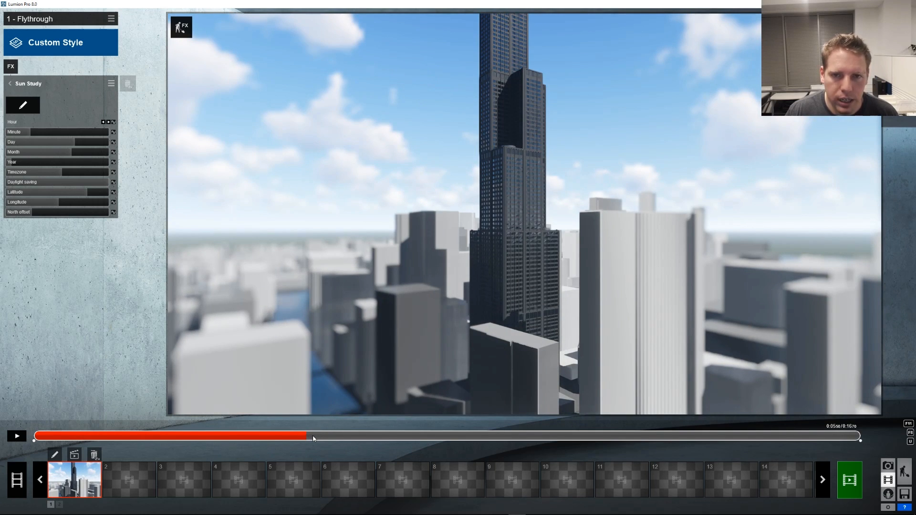